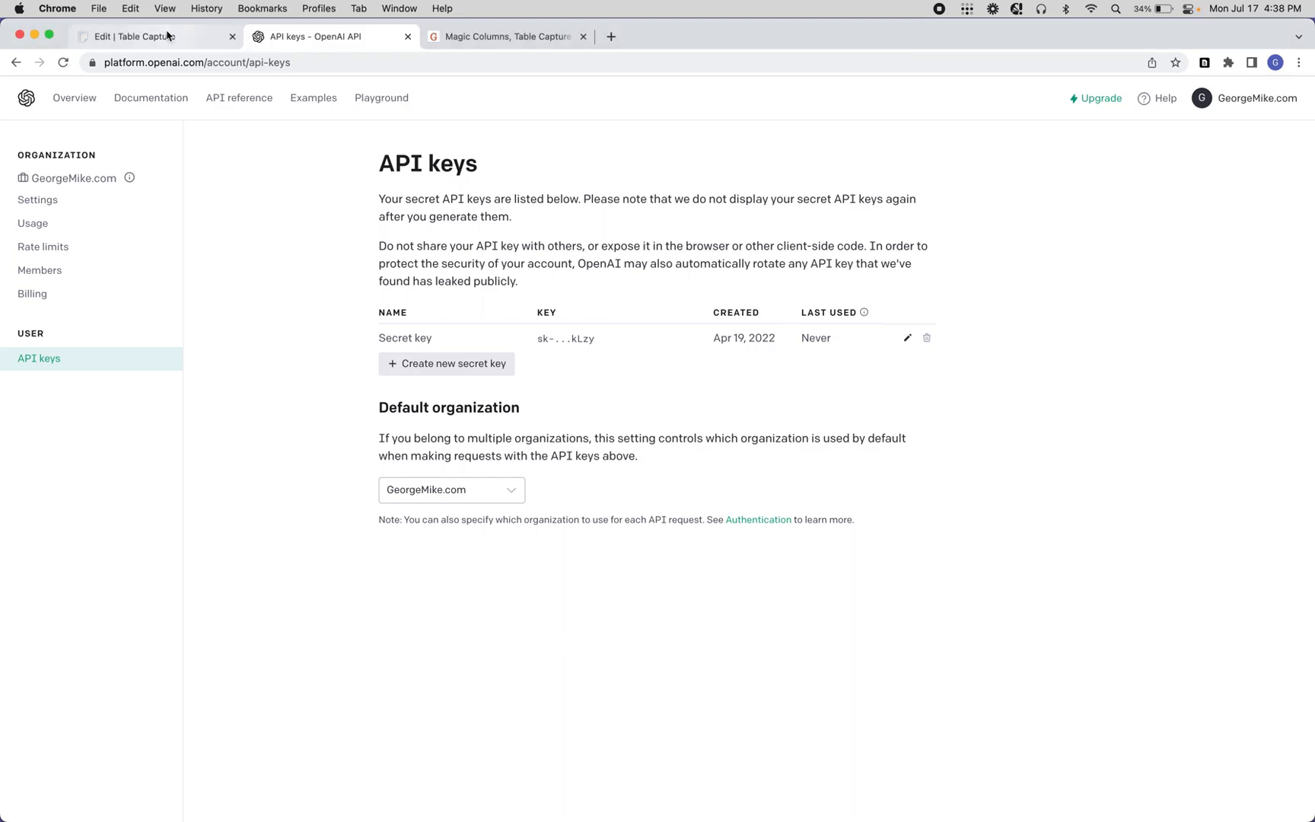
Switch to the NHL Stats edit table and peek at the extra data operations list, including Add Magic Column
left_click(127, 37)
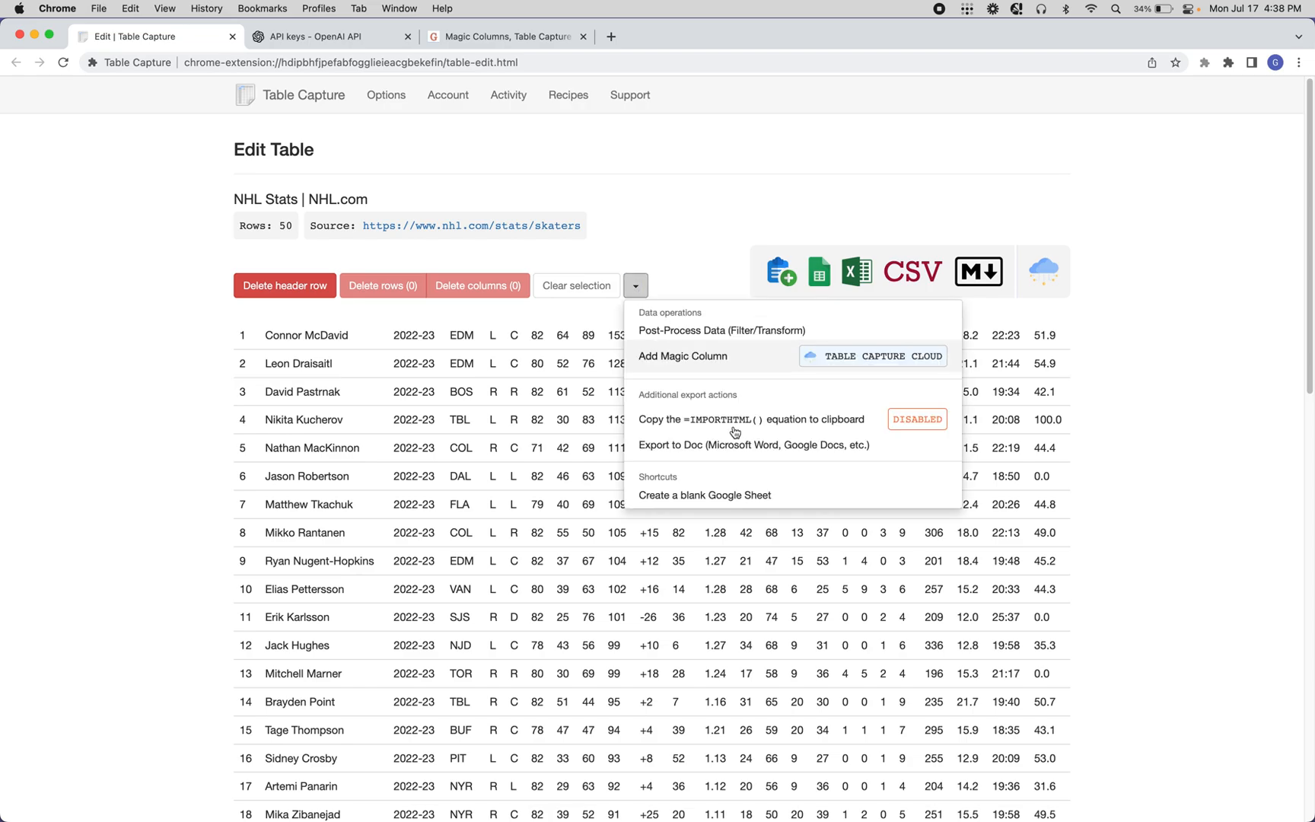
mouse_move(705, 362)
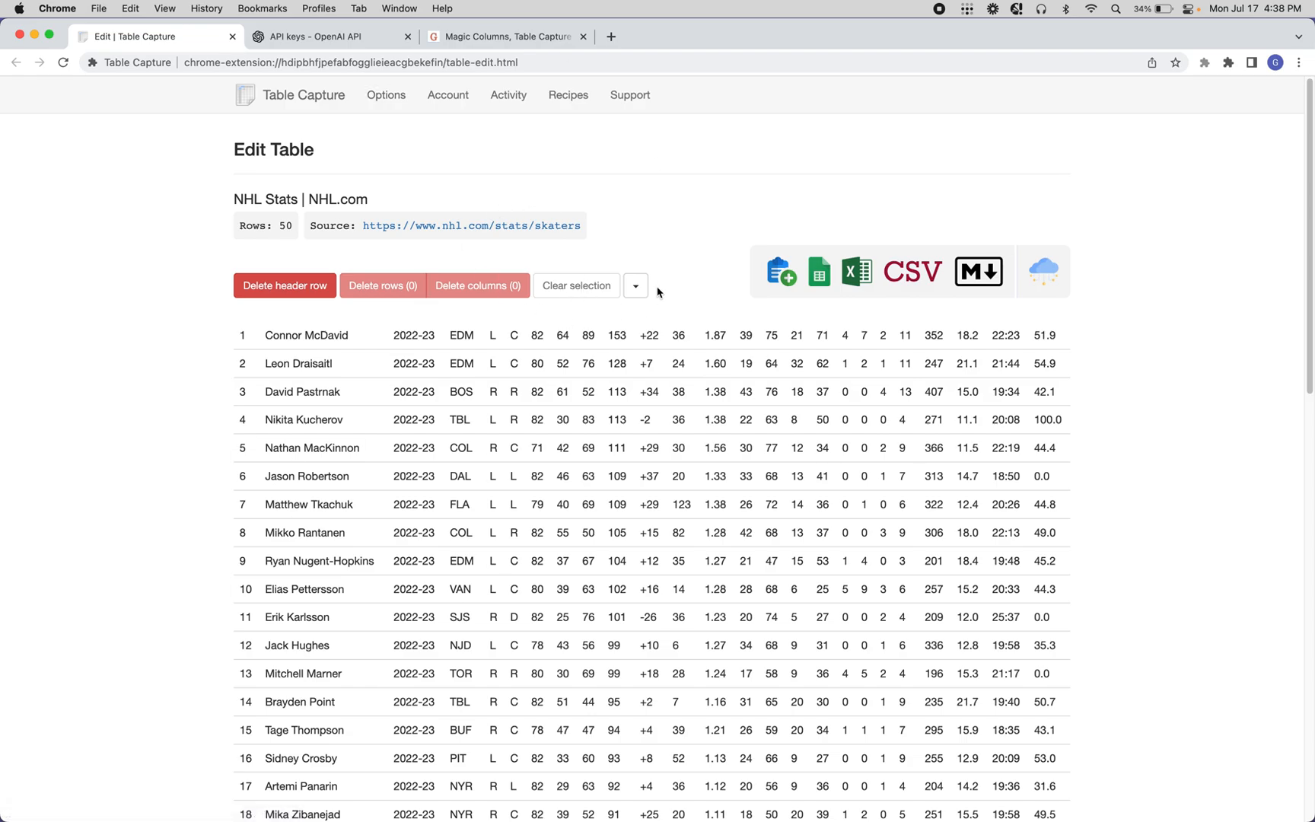
left_click(635, 285)
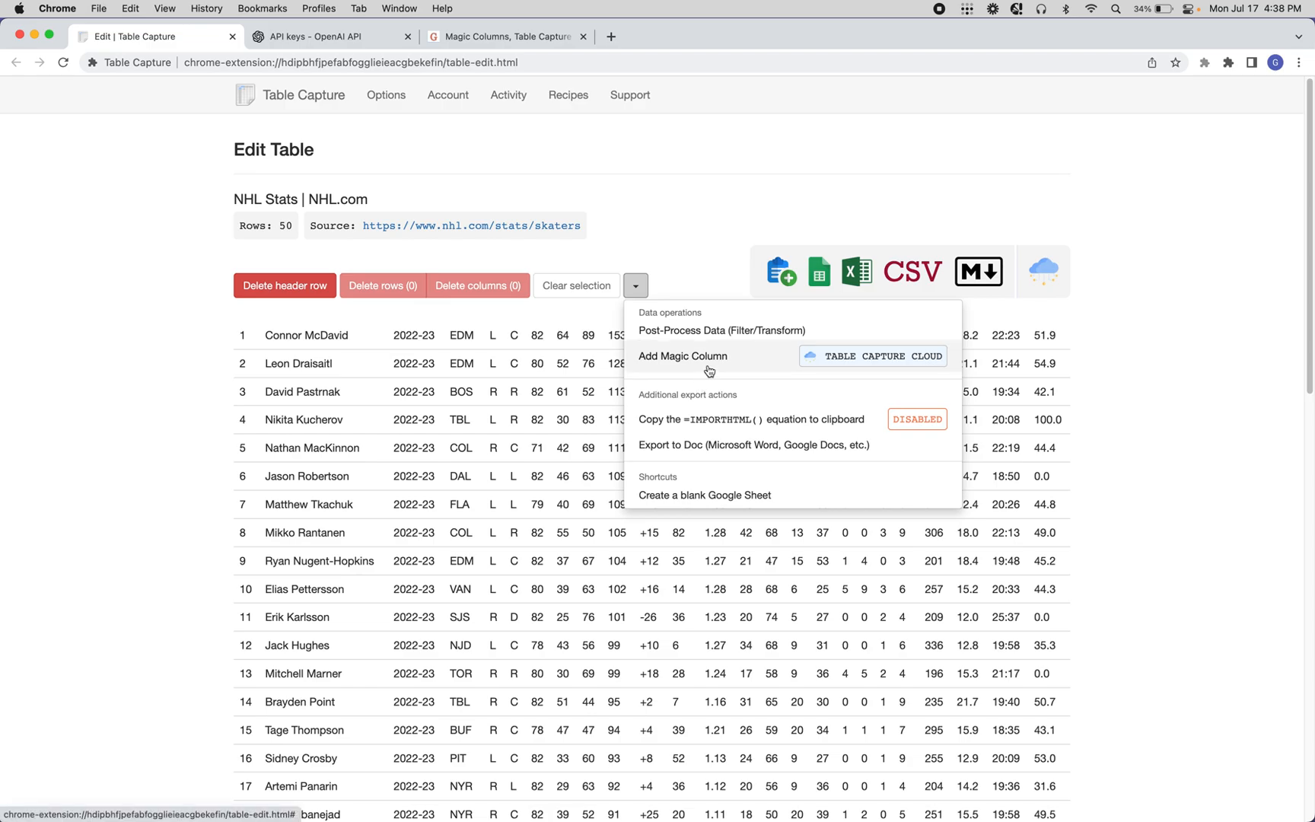
left_click(635, 284)
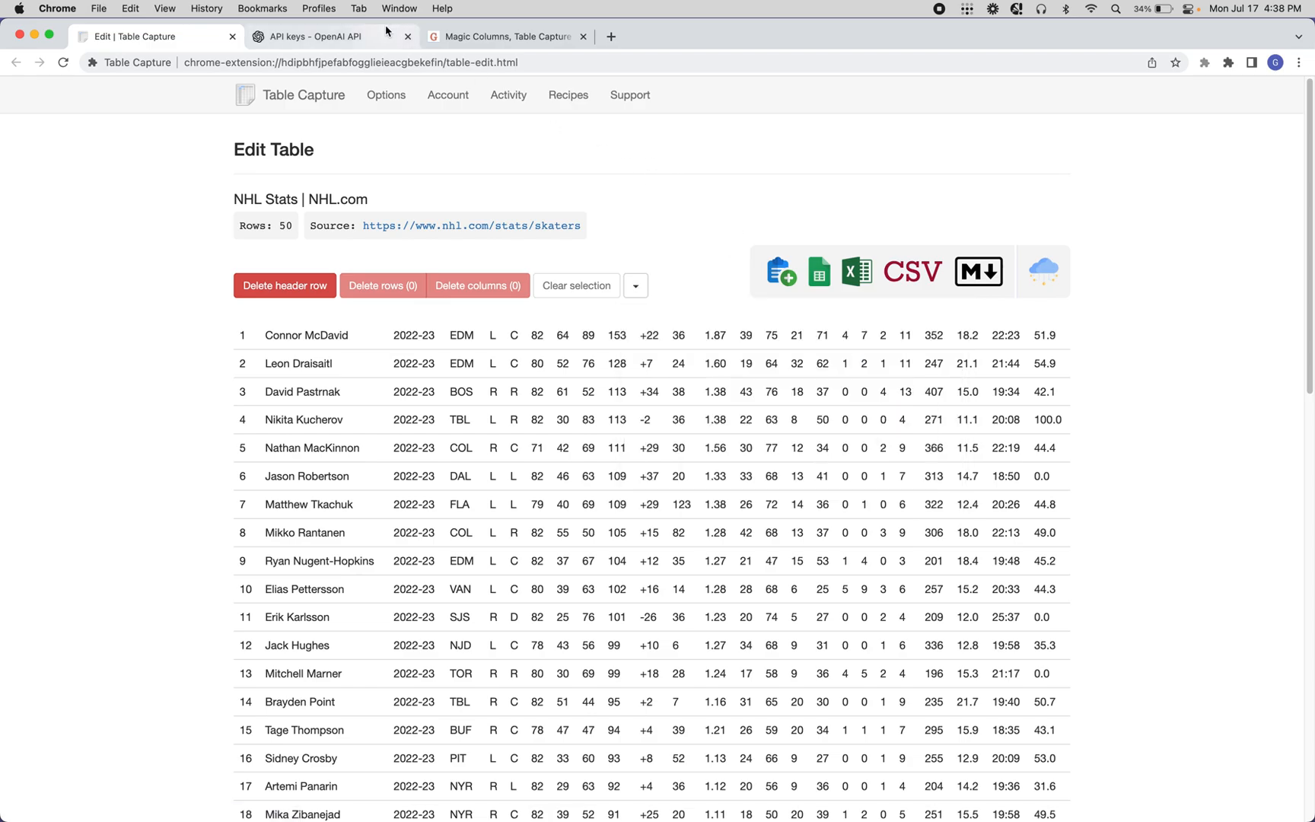
Review the existing secret key on the OpenAI API keys page, then move to the Magic Columns settings
left_click(322, 36)
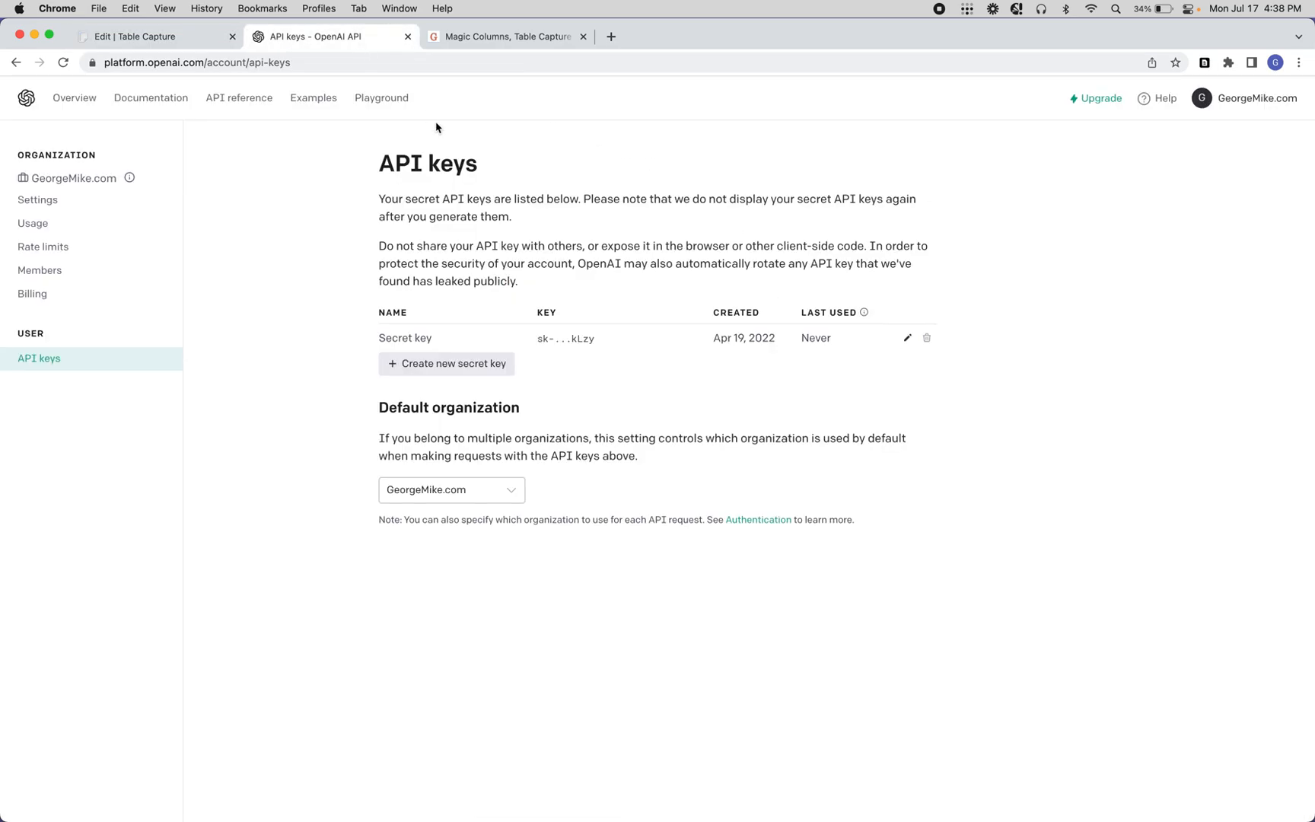
mouse_move(453, 161)
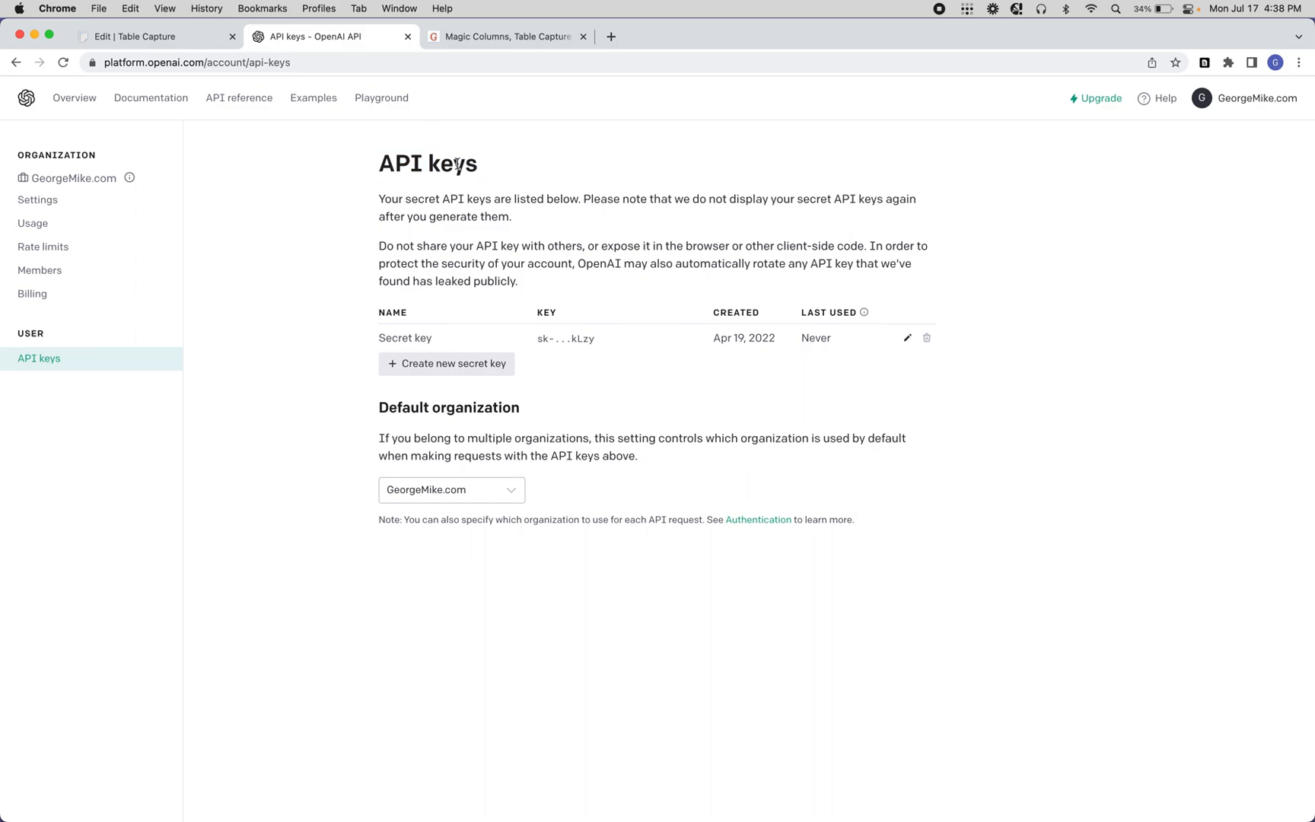
double_click(428, 163)
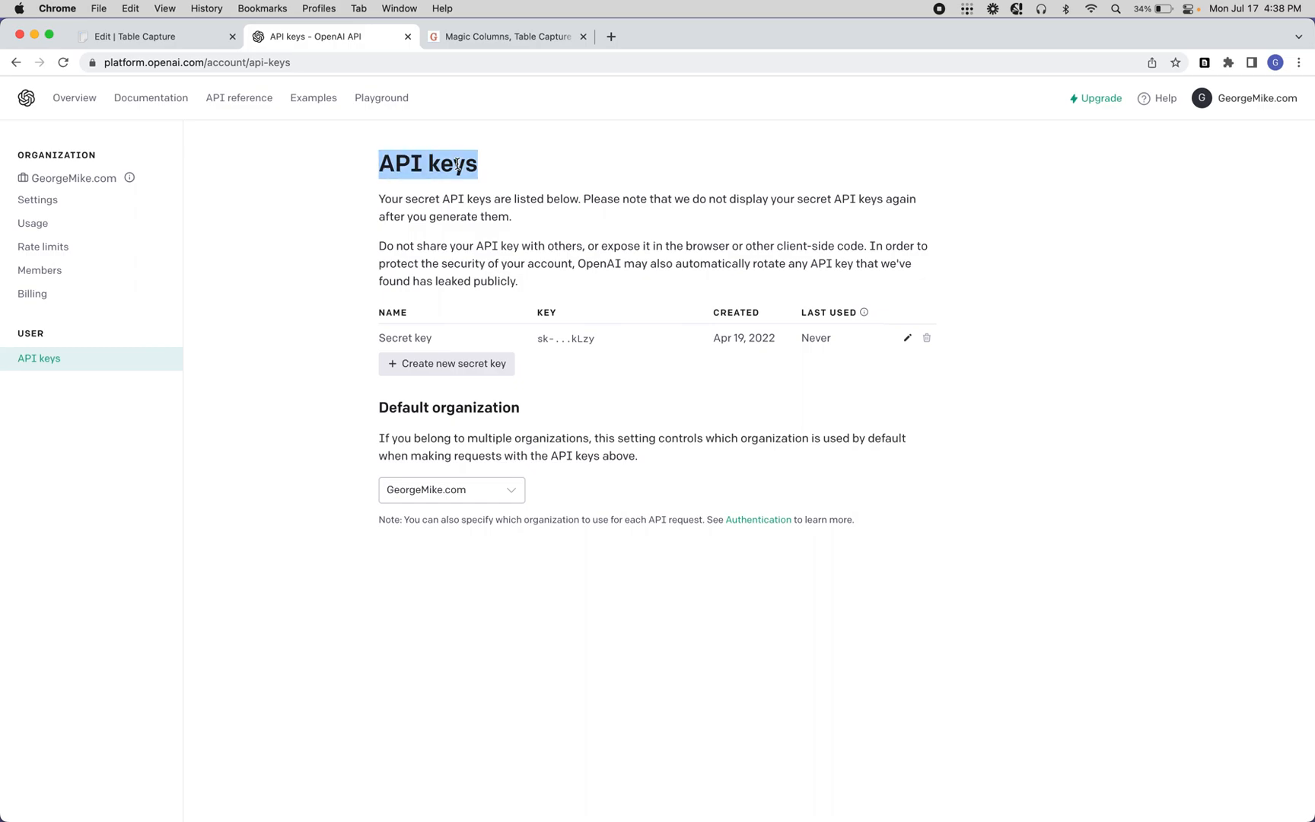
mouse_move(386, 335)
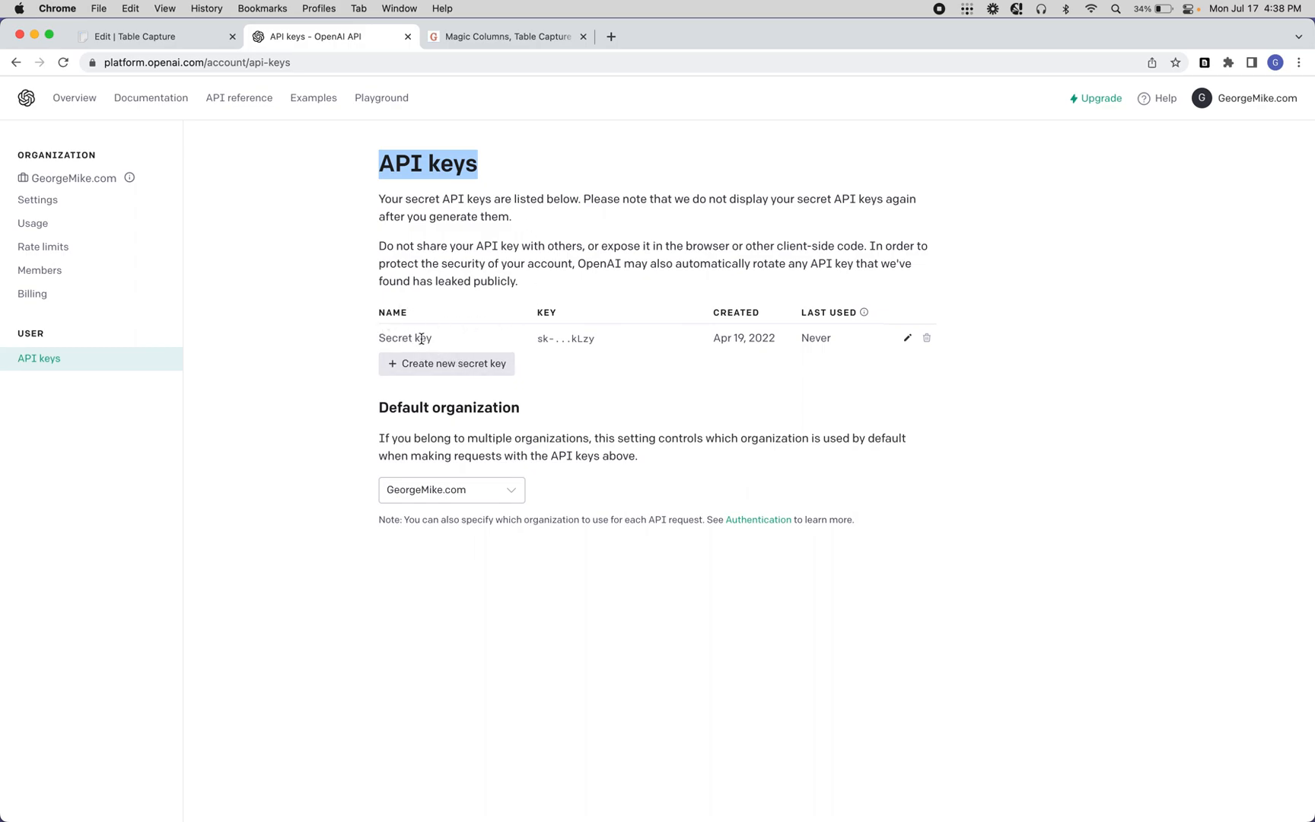
left_click(505, 36)
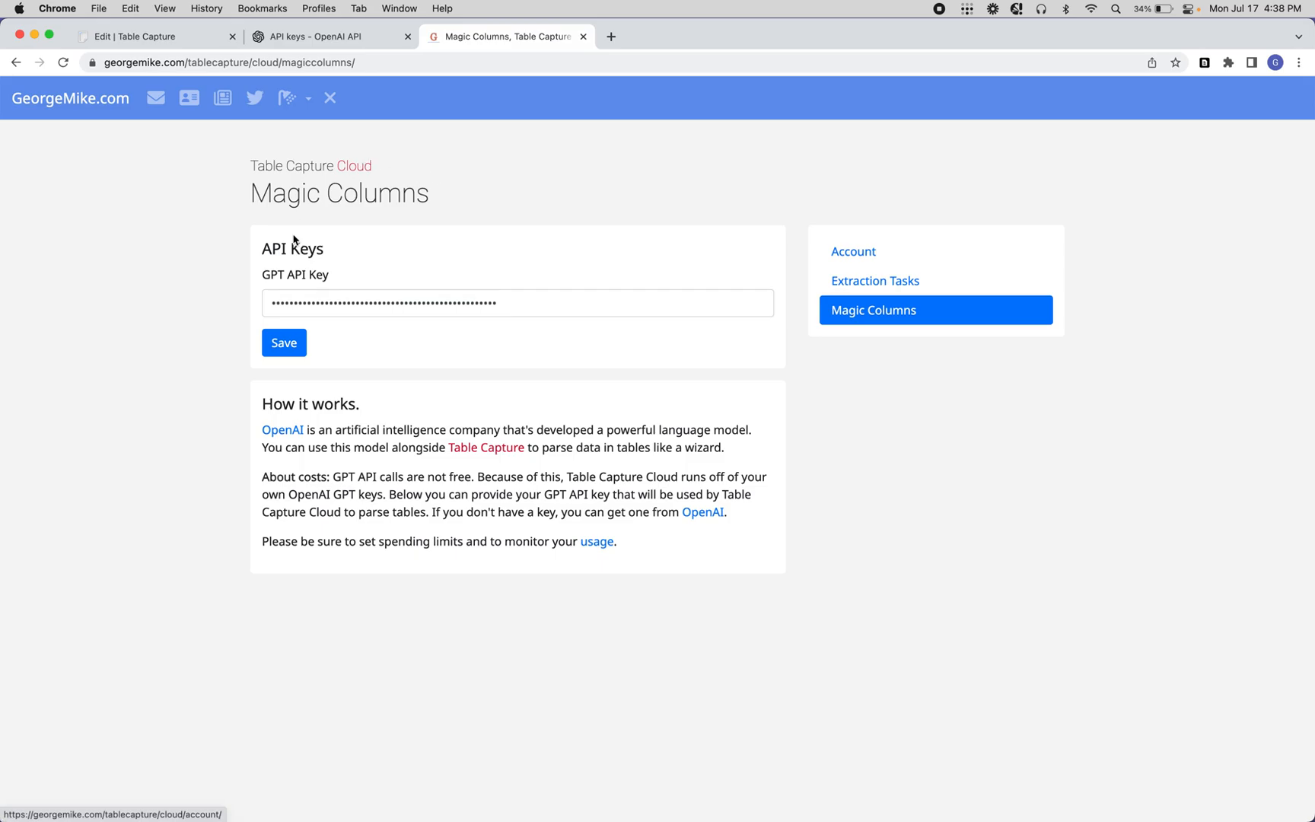
Confirm the stored GPT API key and return to the NHL Stats edit table
left_click(151, 37)
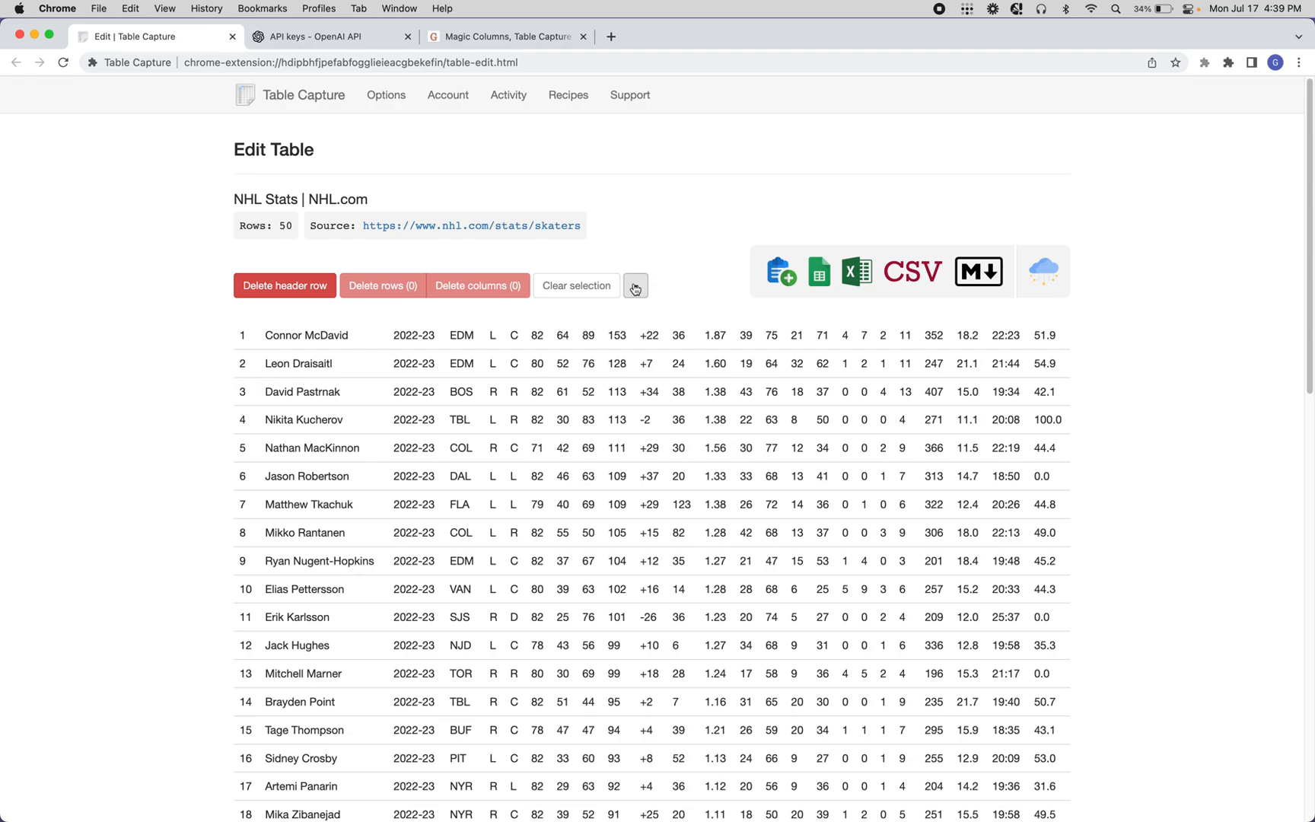
Add a Magic Column with prompt "Select just the first name from $1", expected output "Connor", first row as data
left_click(634, 285)
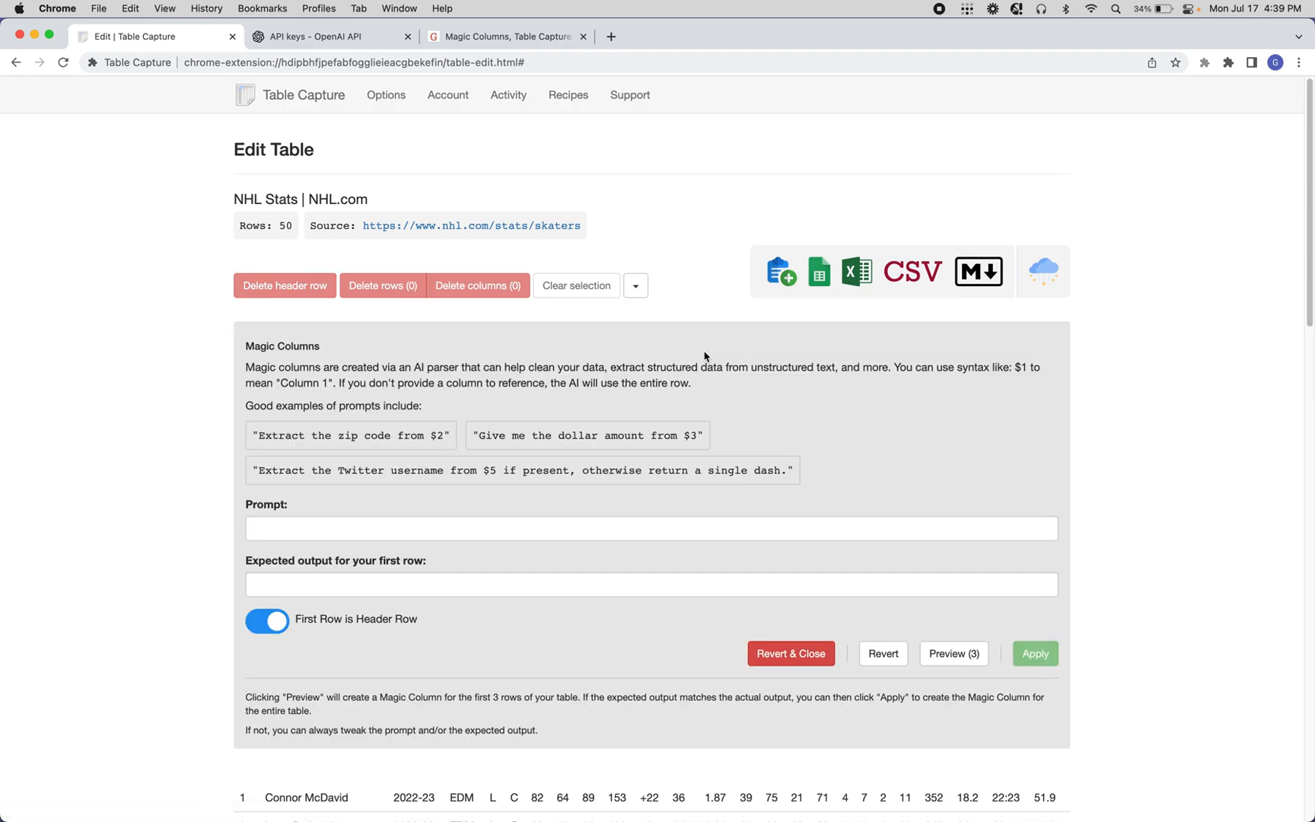
scroll("down", 3)
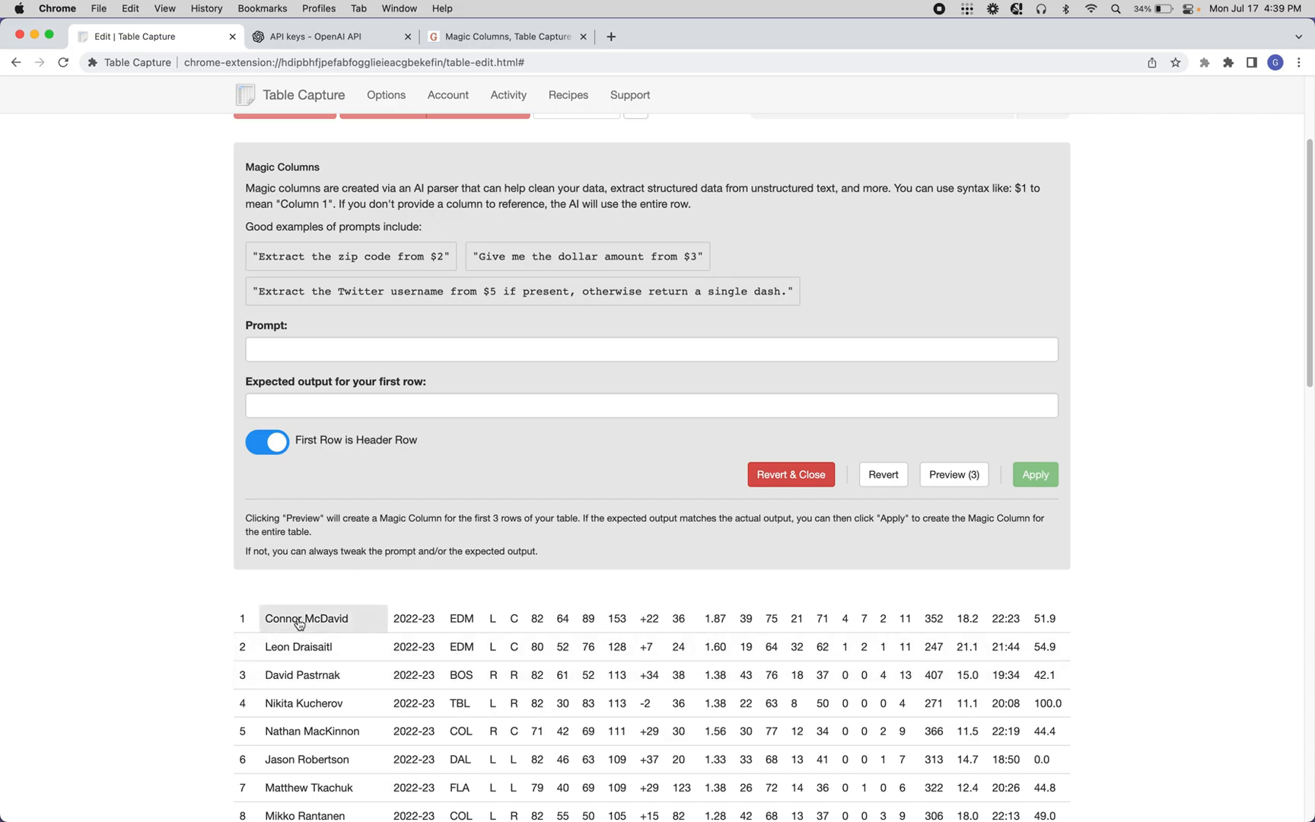
mouse_move(423, 626)
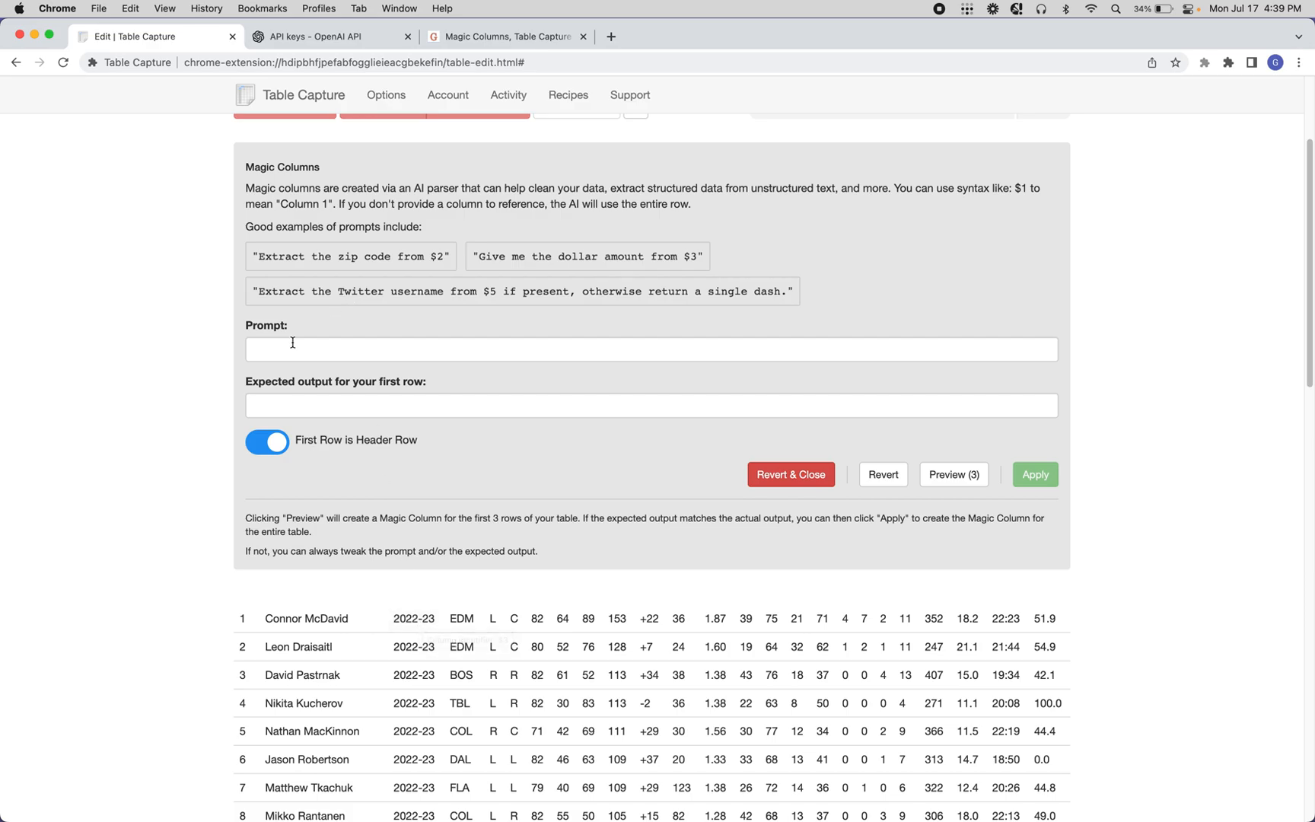
left_click(652, 348)
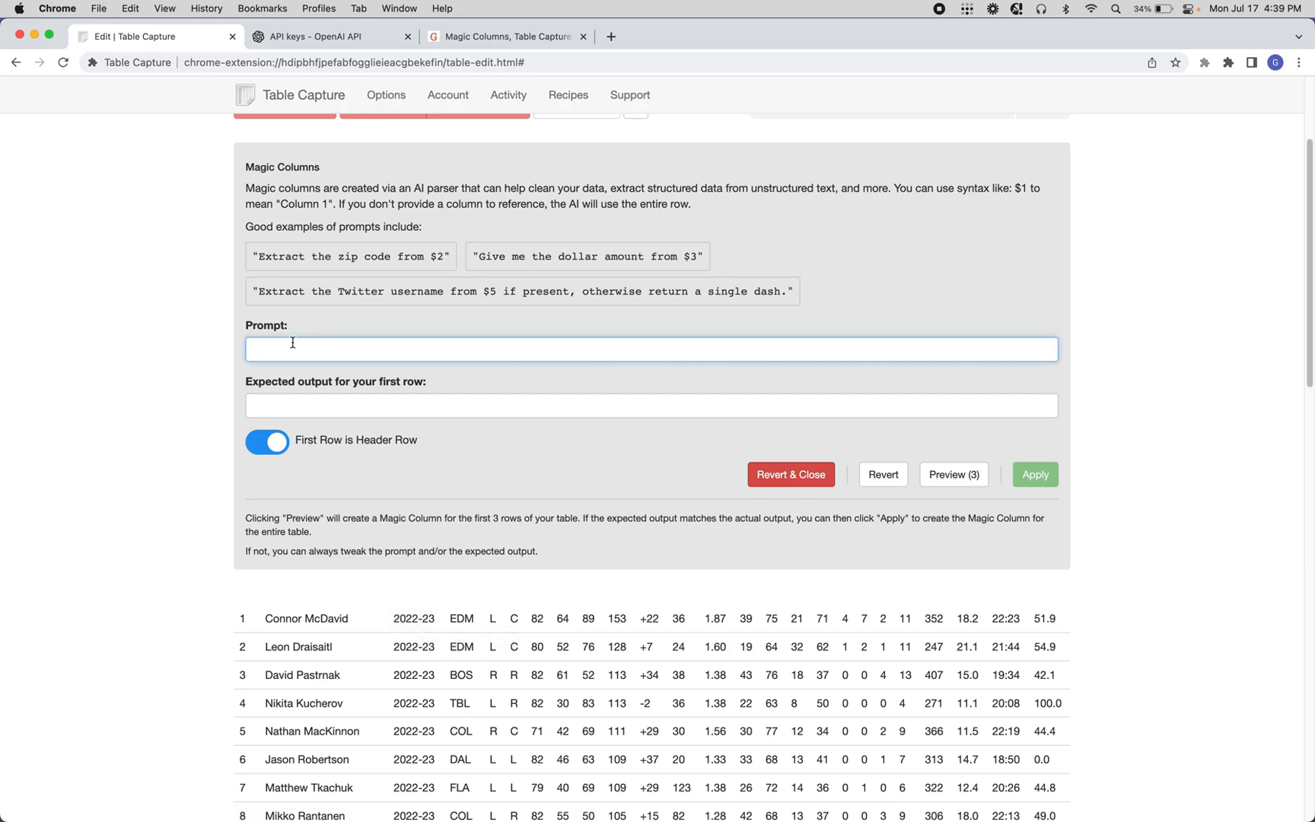
type("Select just the first name from $1")
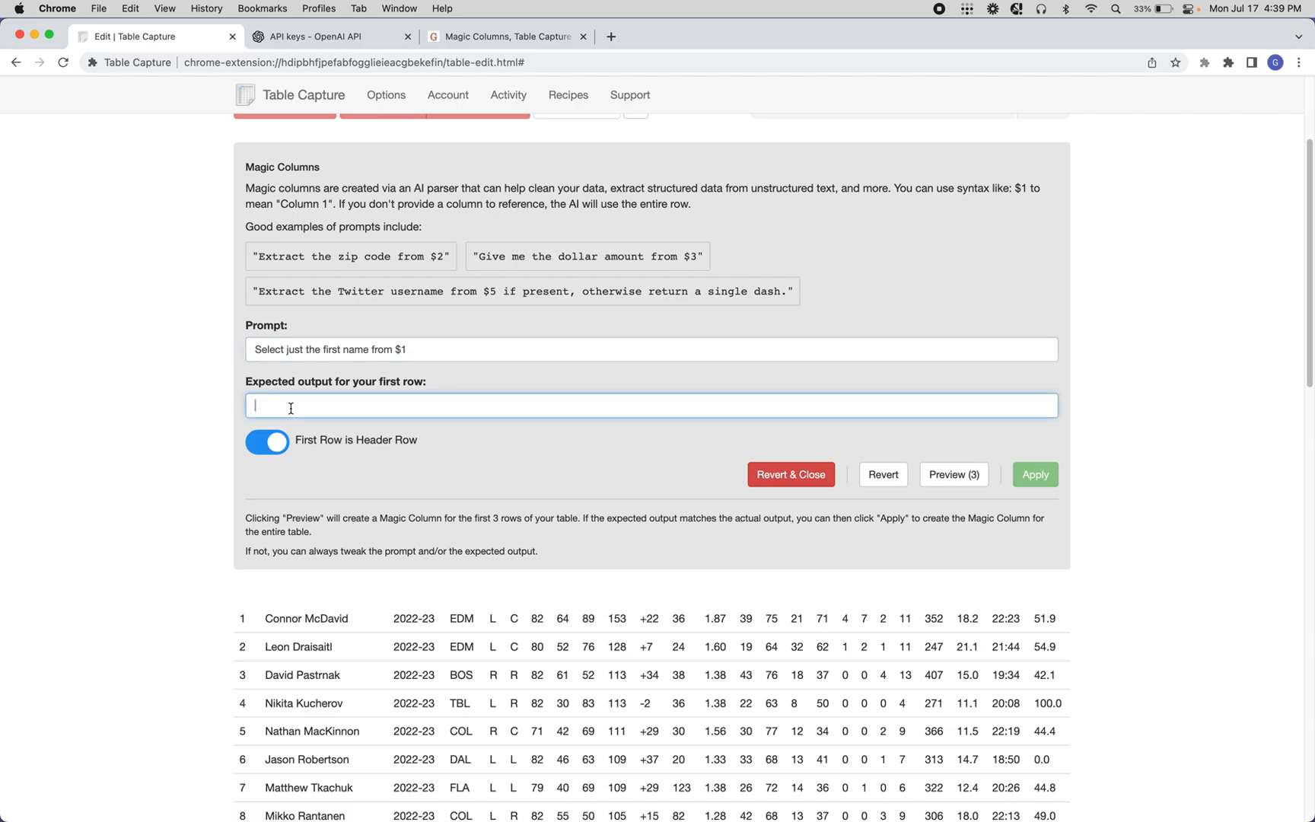
type("Connor")
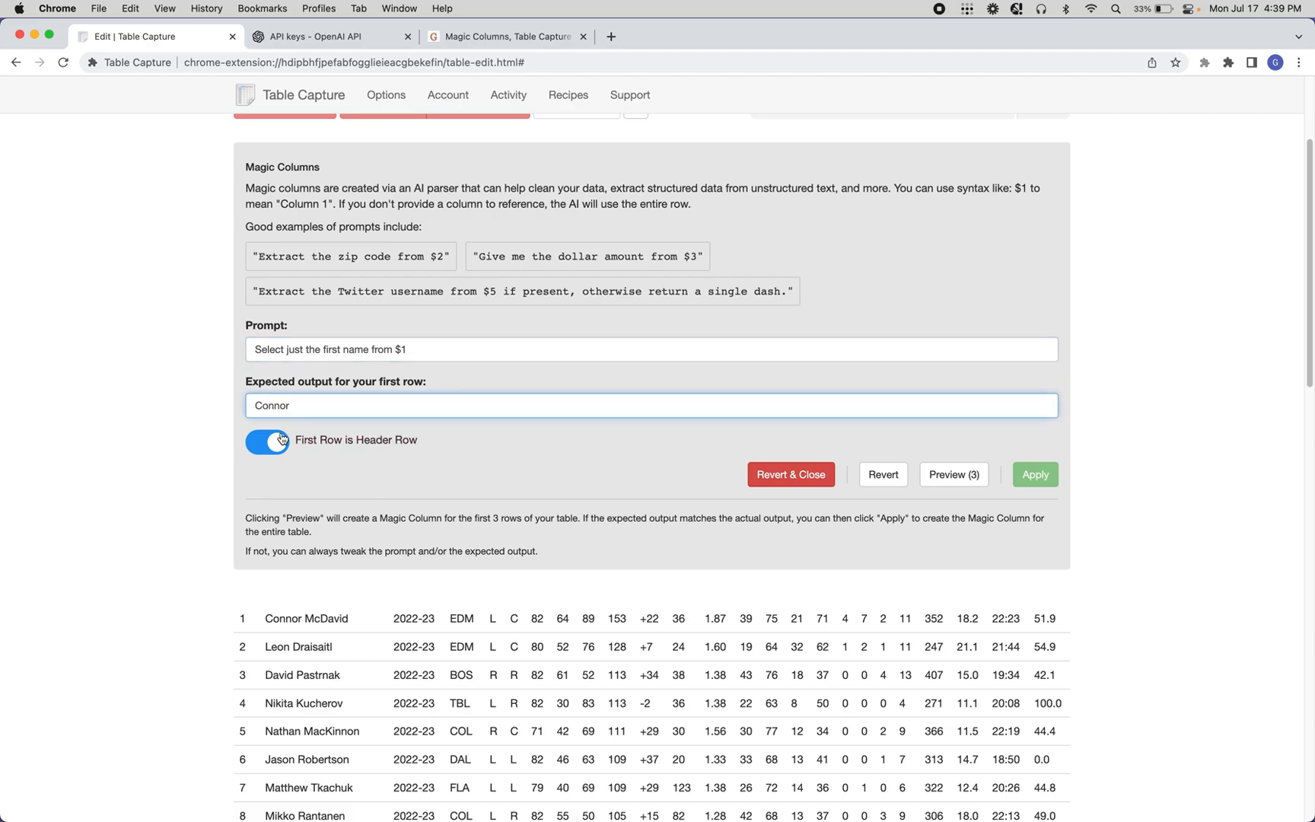
left_click(266, 442)
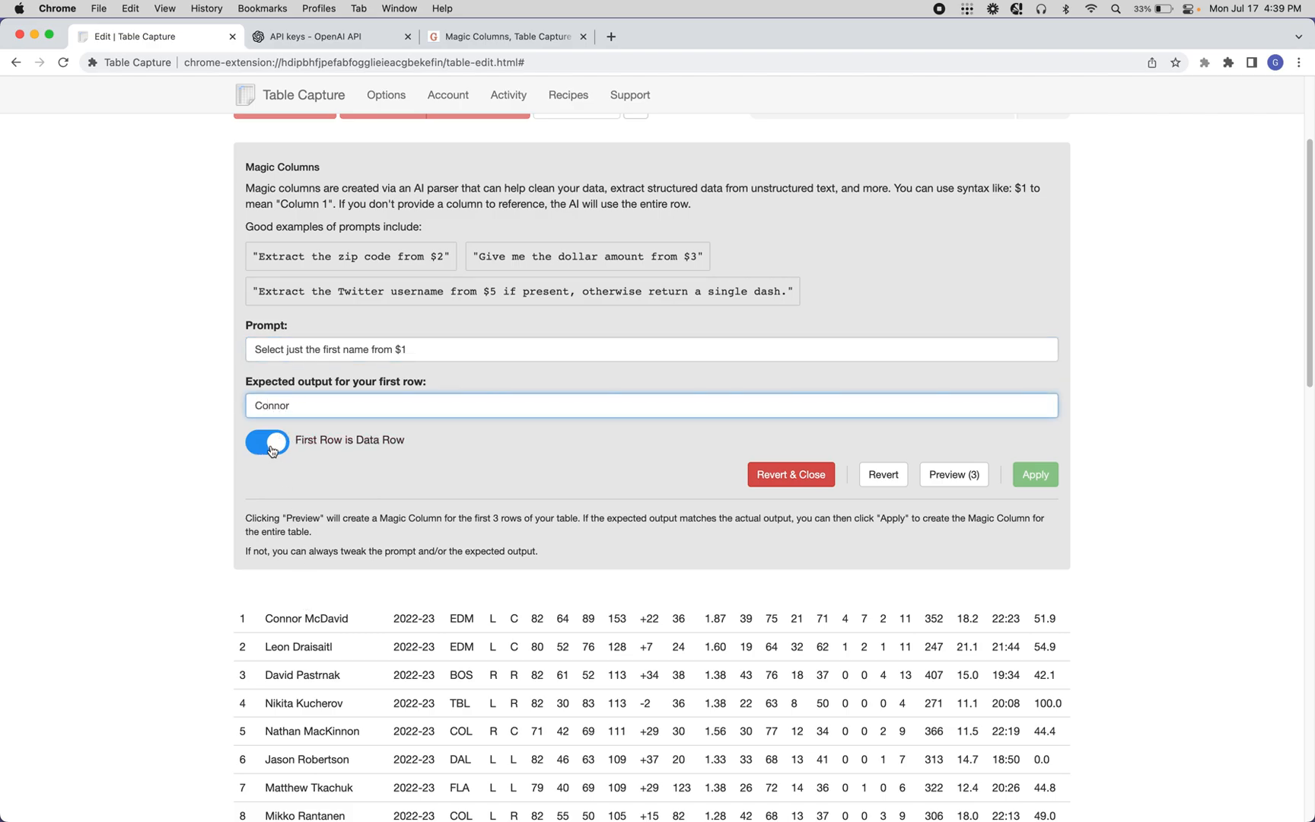
left_click(266, 441)
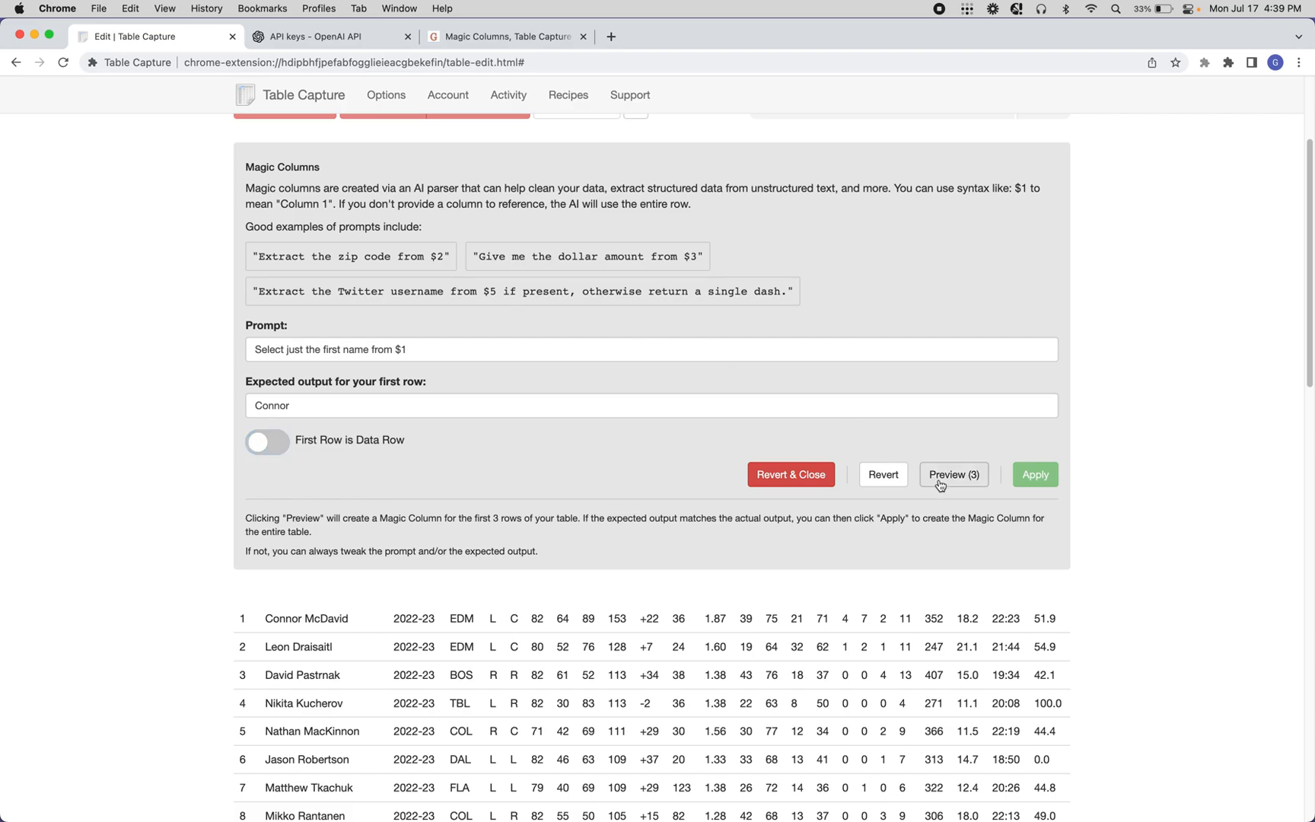
Preview, change the prompt's column reference from $1 to $2, and re-preview to get Connor, Leon and David
left_click(952, 473)
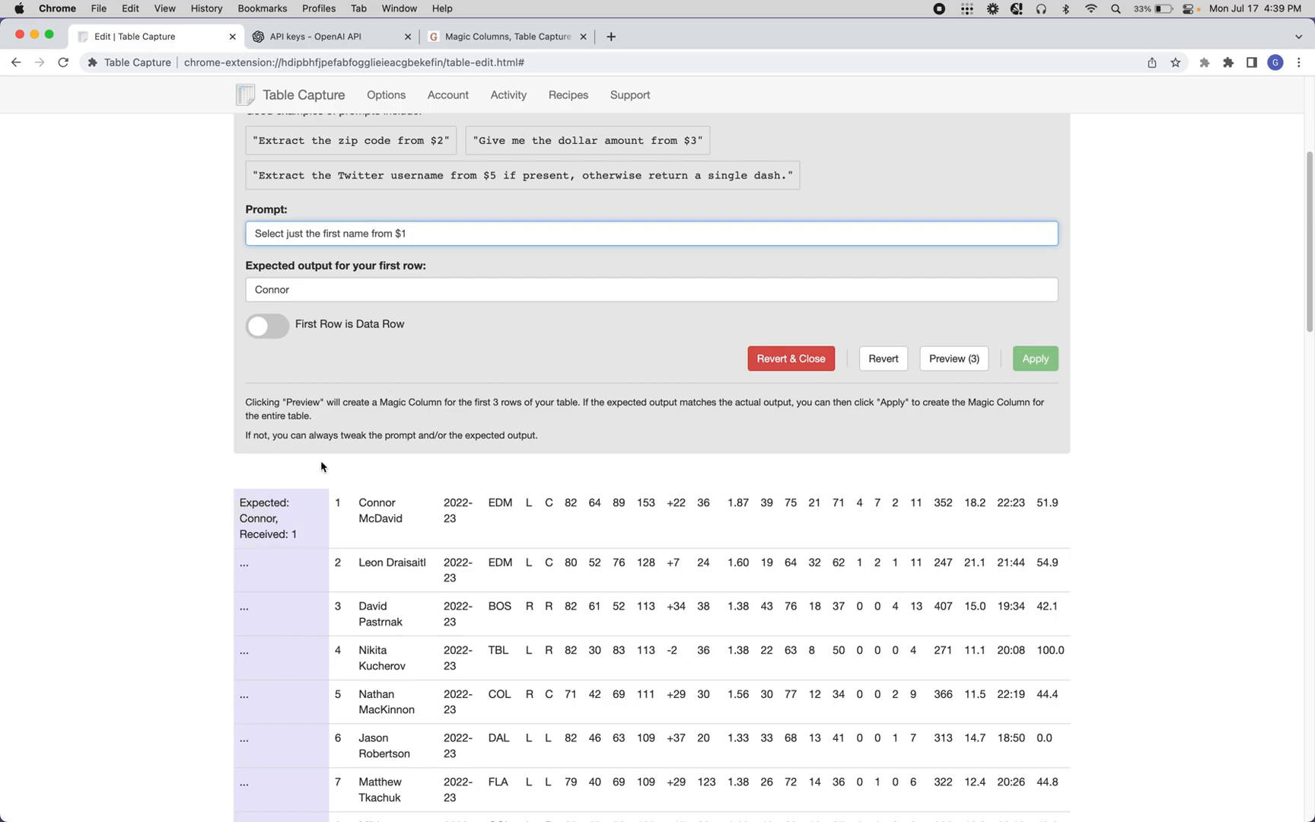
left_click(882, 358)
type("2")
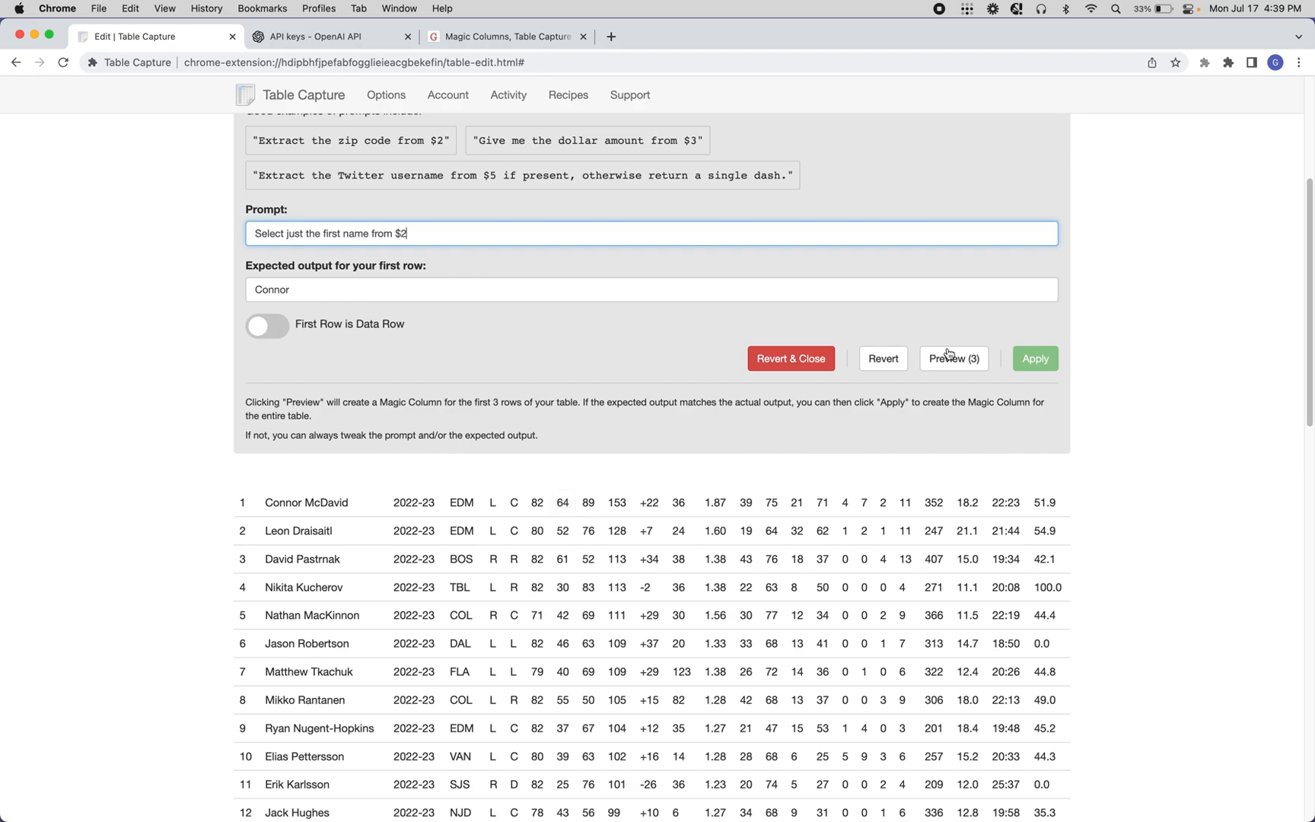
left_click(954, 358)
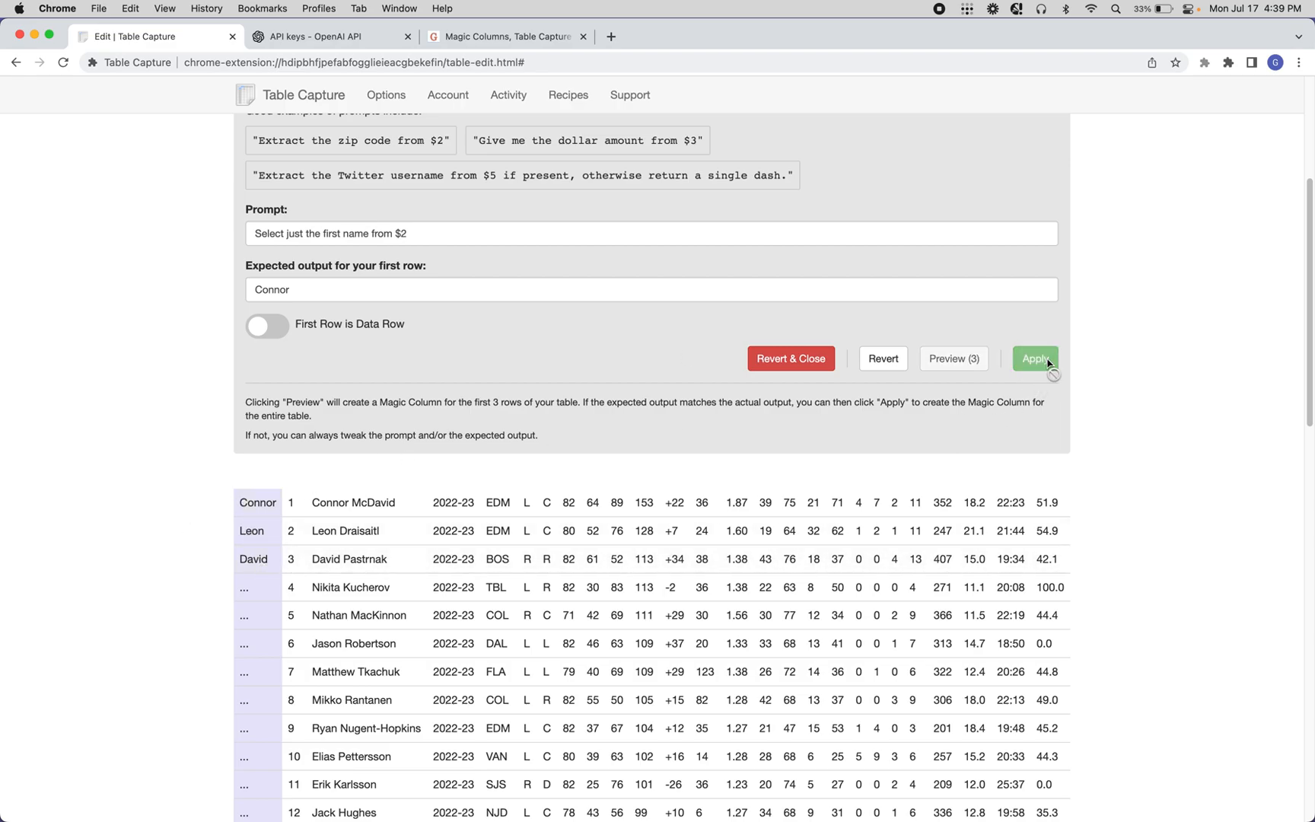
Apply the first-name Magic Column to all 50 rows and check the new column through the table
left_click(1035, 357)
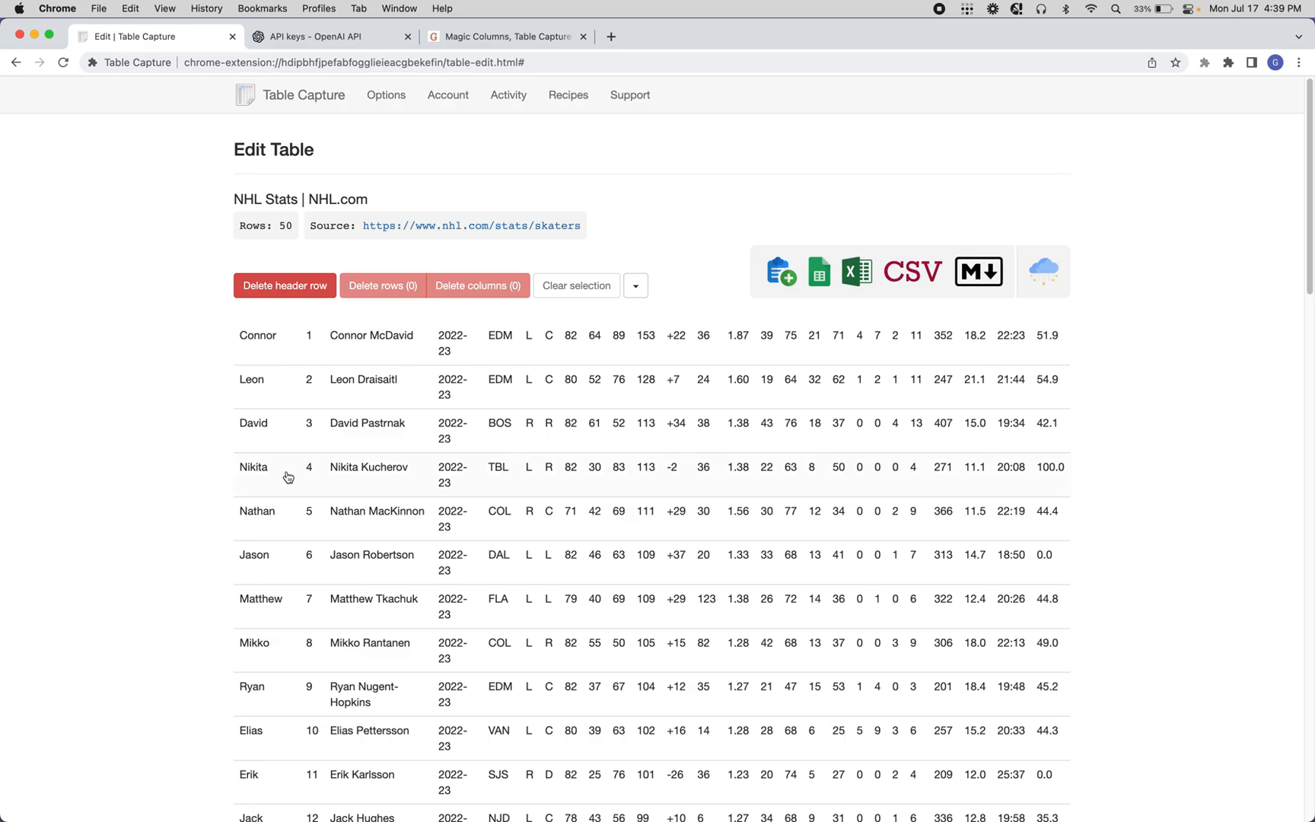
scroll("down", 3)
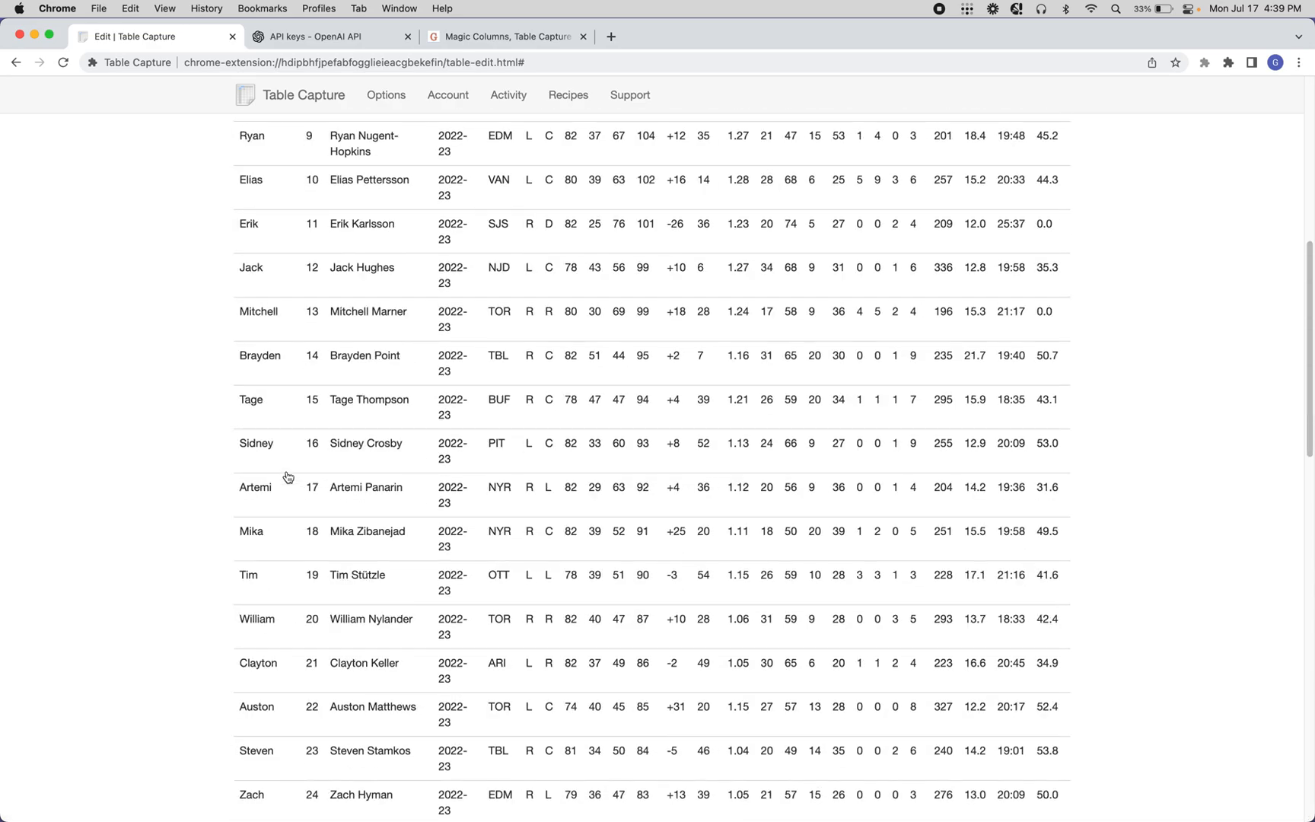
scroll("up", 3)
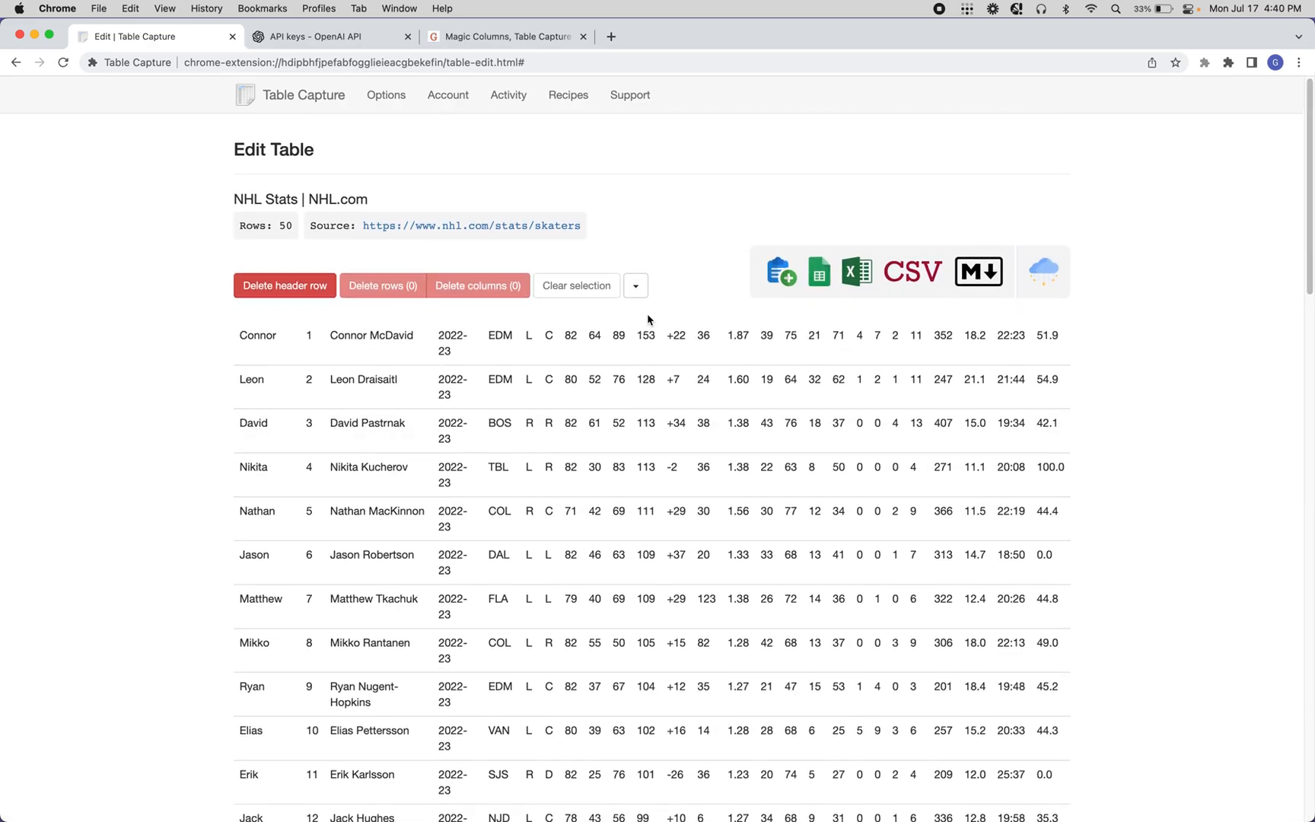
mouse_move(877, 166)
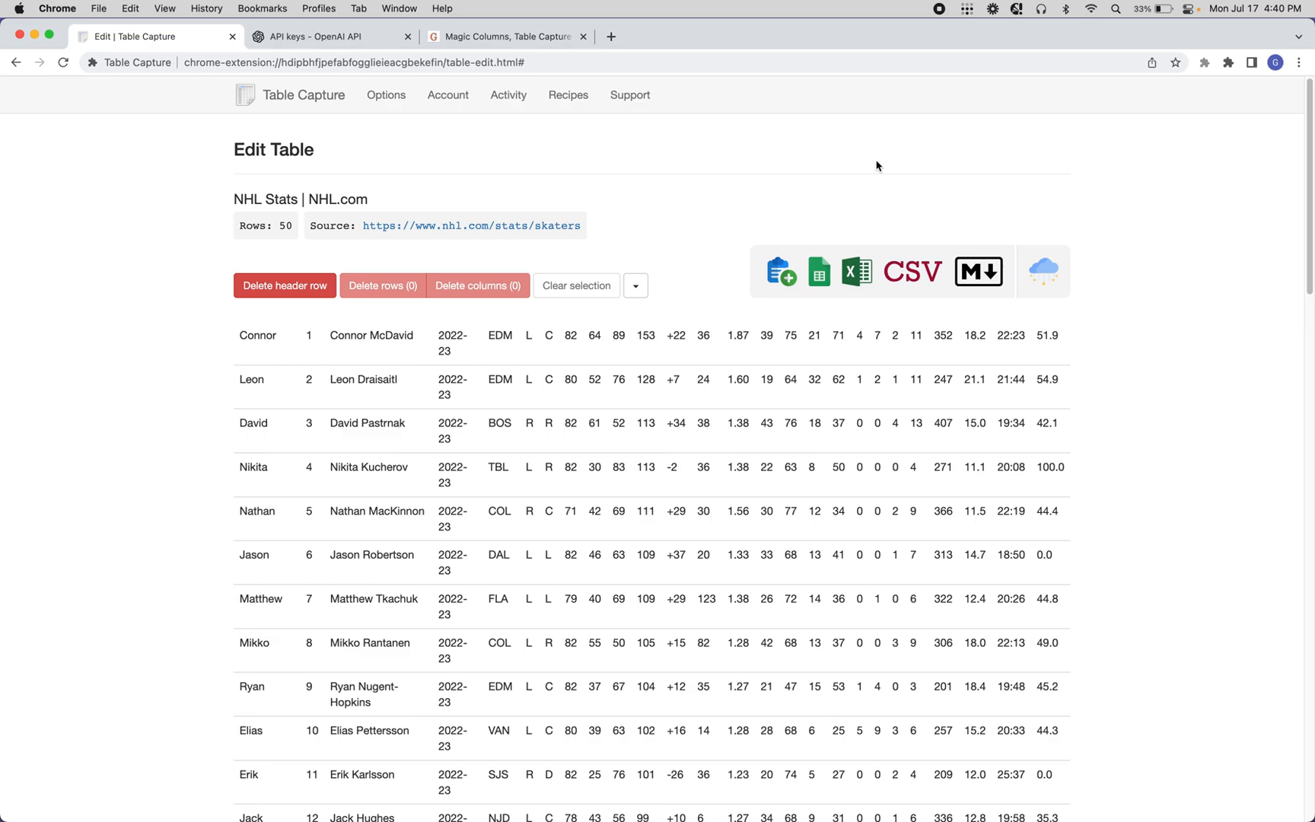